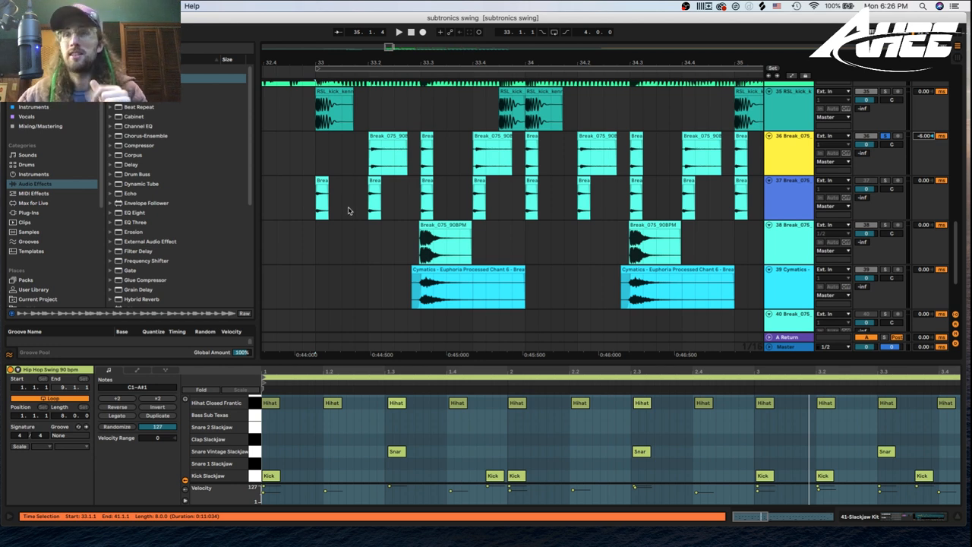
mouse_move(353, 158)
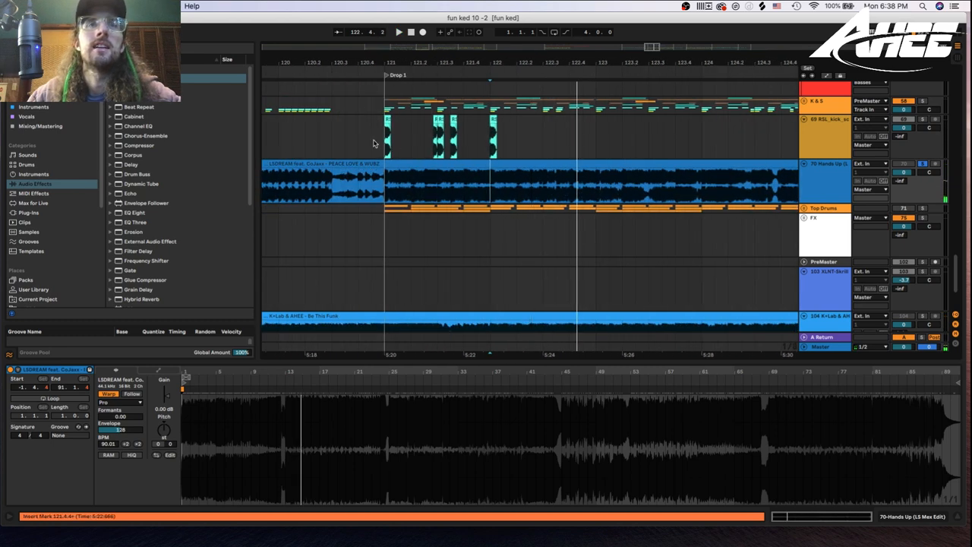
Step: Select the five RSL_kick_scratcher clips at Drop 1 and play them over LSDREAM
left_click_drag(387, 137, 494, 148)
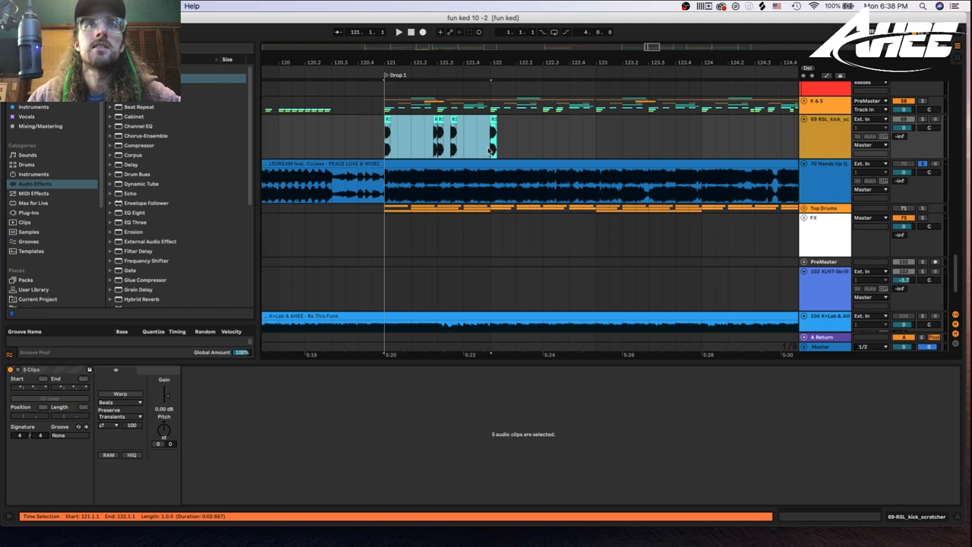
mouse_move(560, 144)
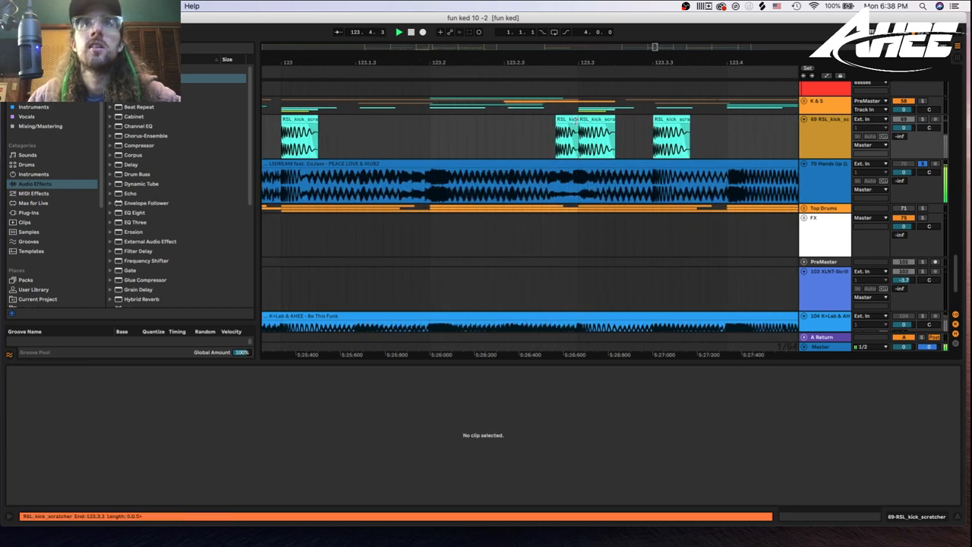
left_click(583, 137)
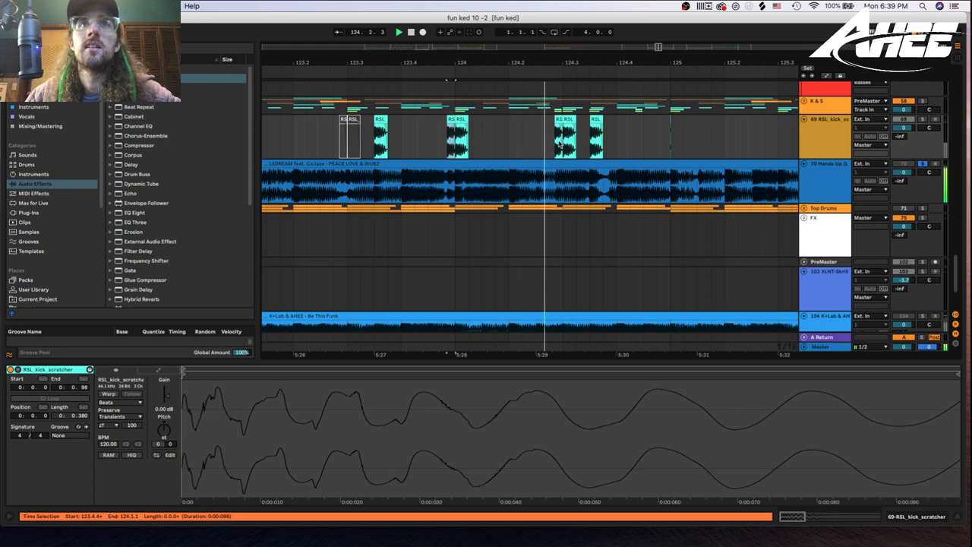
left_click(566, 136)
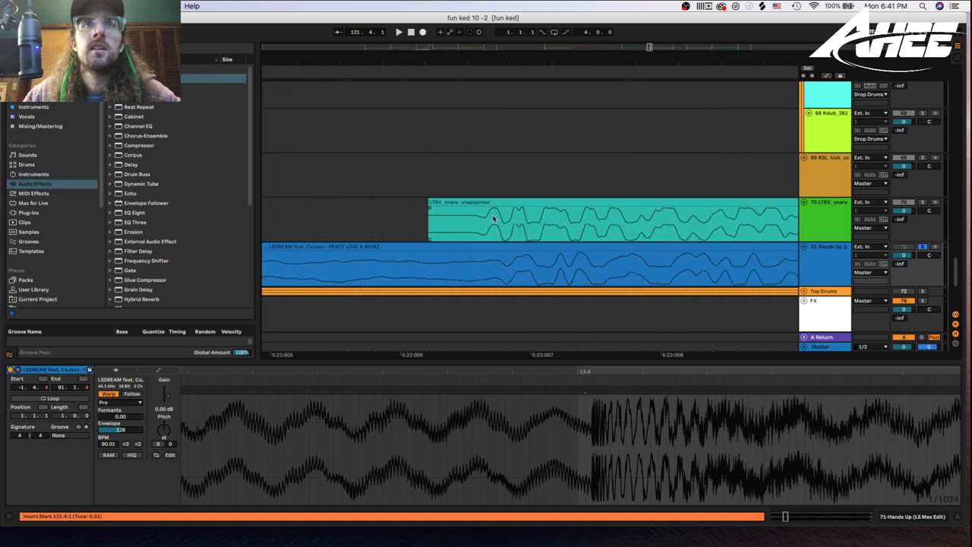
Step: Select clips around LTRX_snare_snappyreso on track 70 to inspect them in Clip View
left_click(532, 219)
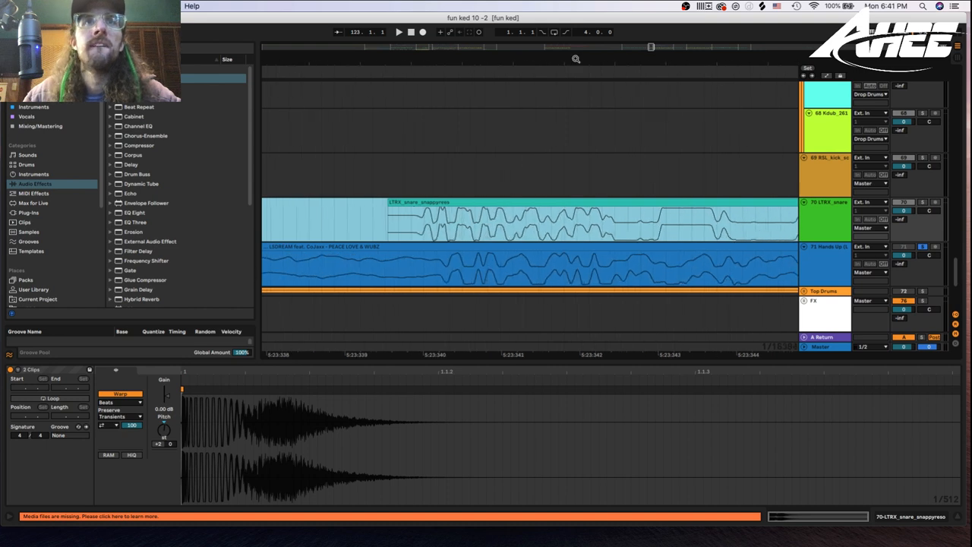
left_click(448, 210)
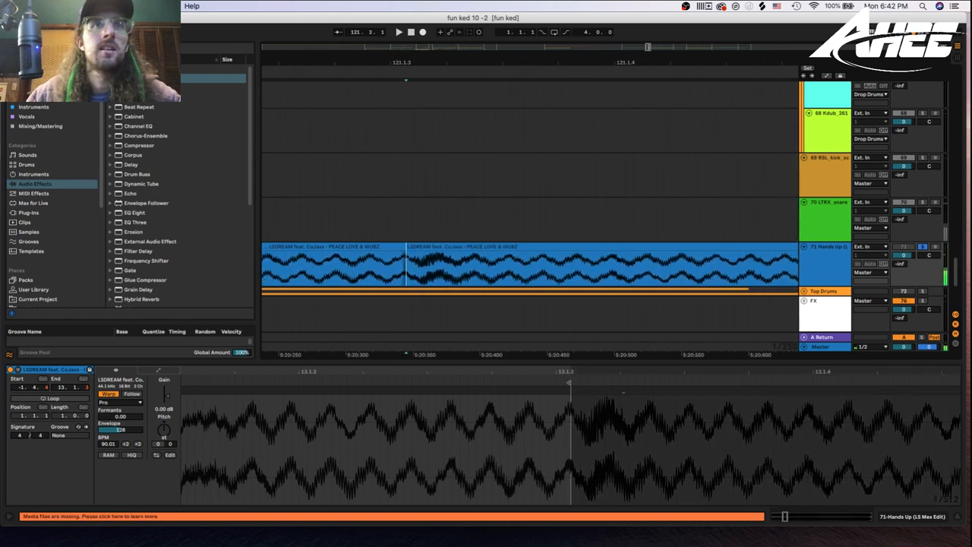
Step: Select the LSDREAM vocal clip on the Hands Up track to show its details
left_click(422, 248)
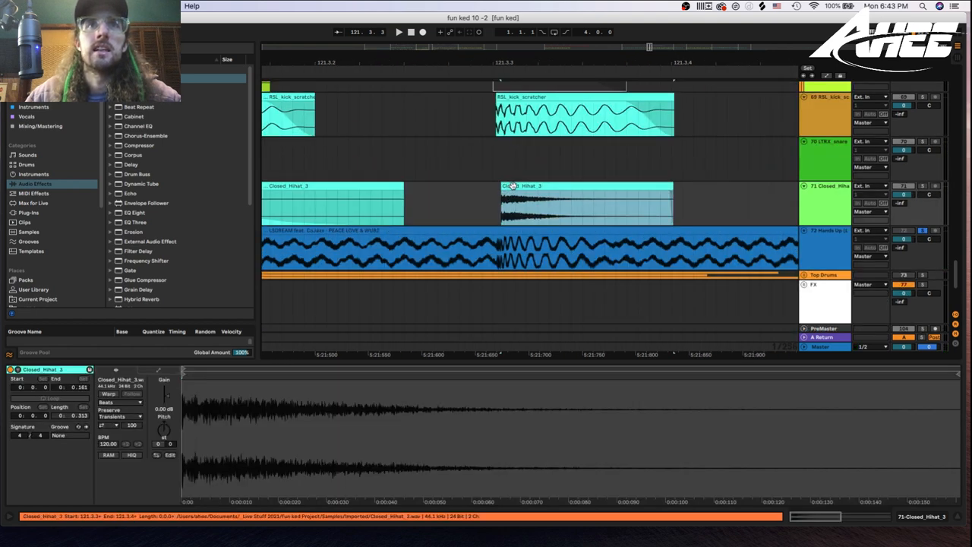
Step: Select the Closed_Hihat_3 clip at 121.3.3 and set the insert marker at its start
left_click(585, 201)
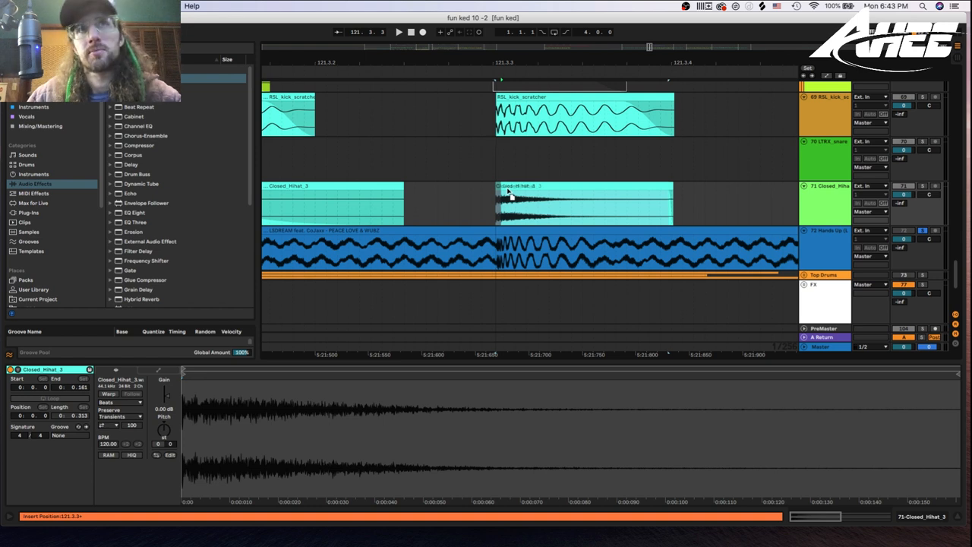
left_click(581, 204)
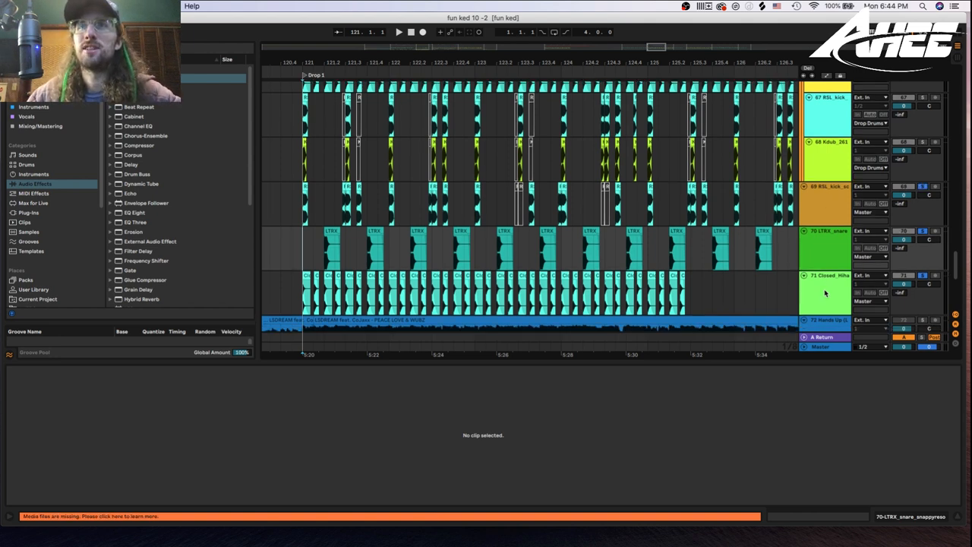
Step: Show Drop 1 and open the Closed Hihat track's context menu
right_click(828, 292)
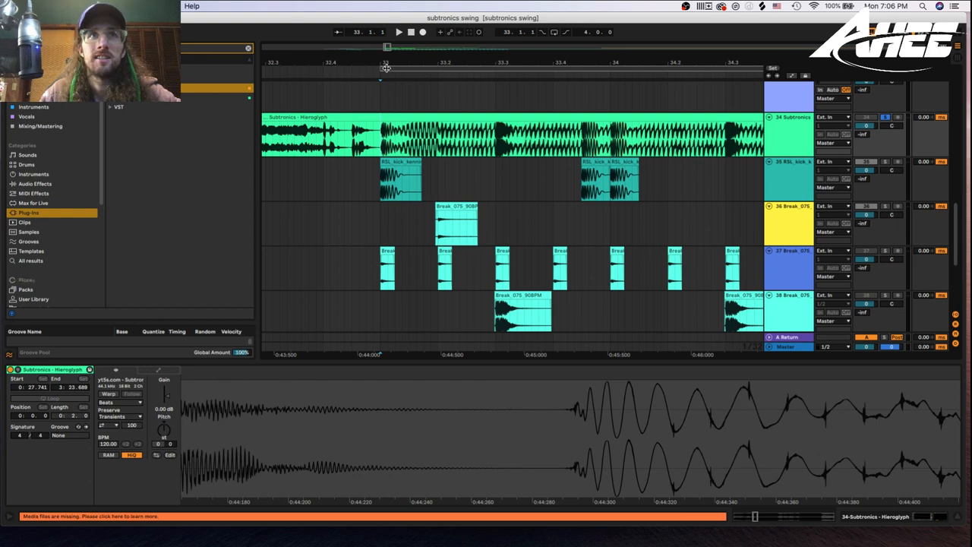
Step: Set the playback start near bar 33 beside the Hieroglyph reference clip
left_click(398, 32)
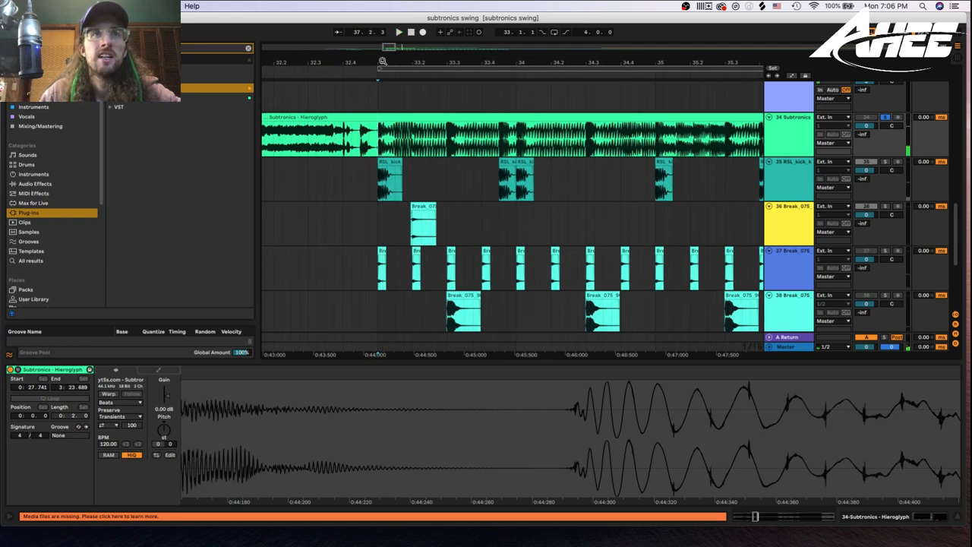
left_click(380, 144)
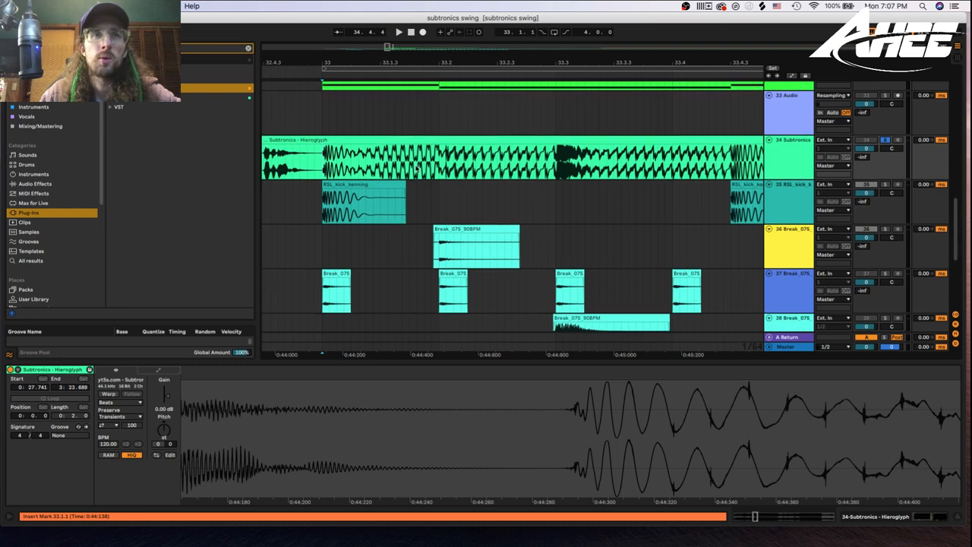
Step: Select the Break_075 and Serum clips spanning bars 33 to 37
left_click(363, 202)
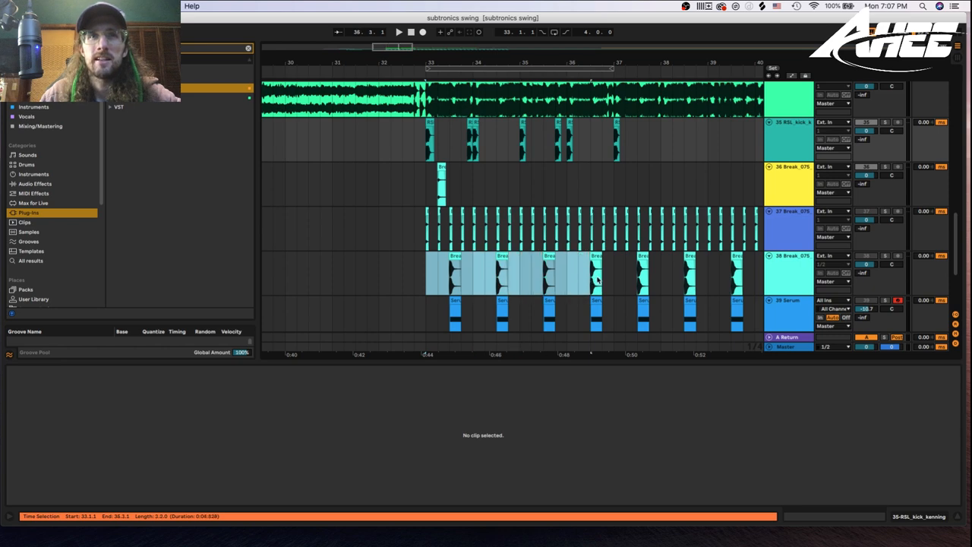
left_click(596, 273)
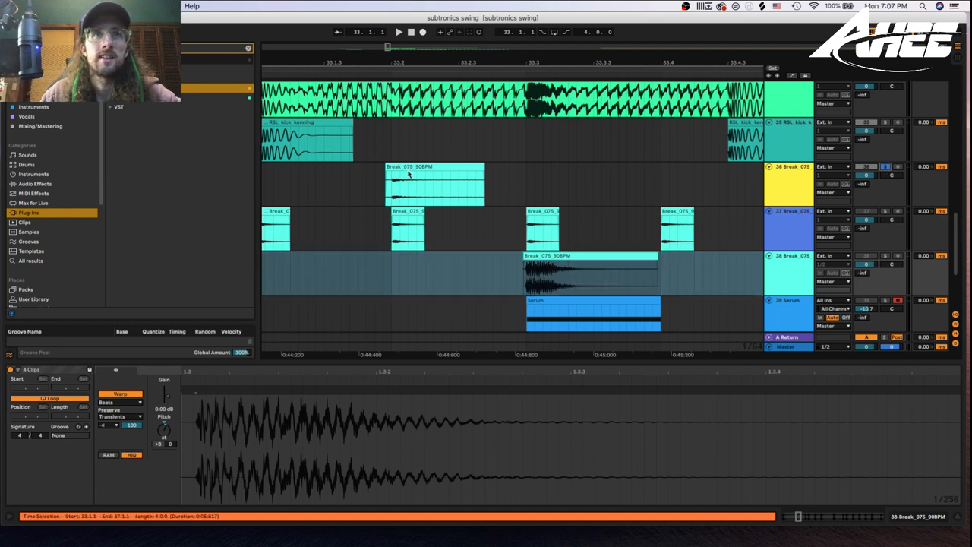
left_click(436, 183)
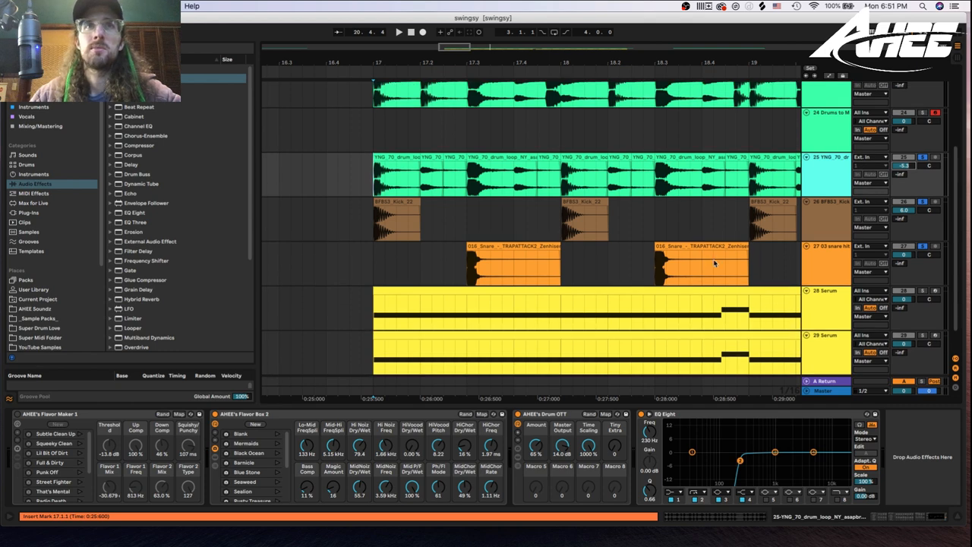
mouse_move(475, 199)
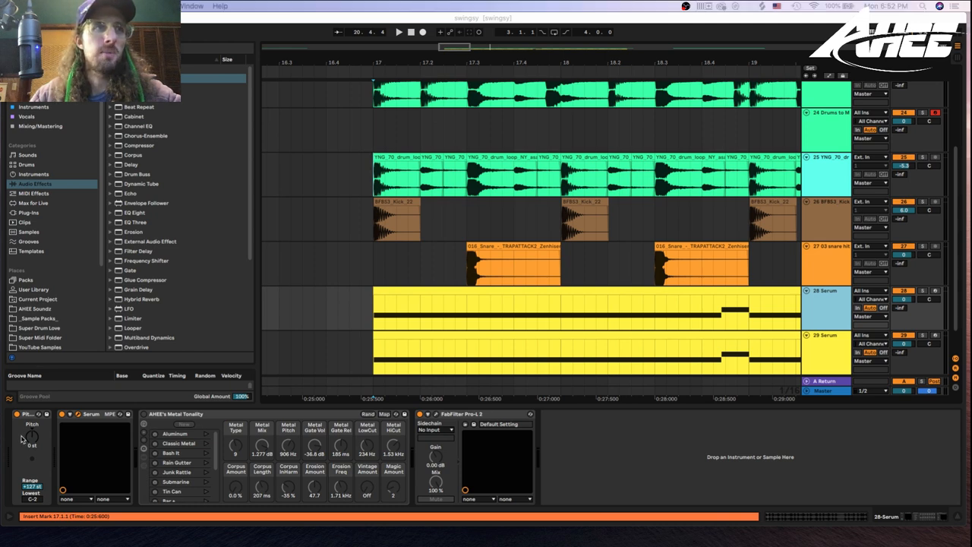
Step: Open the Serum editor on track 28 and move its window further left
left_click(72, 414)
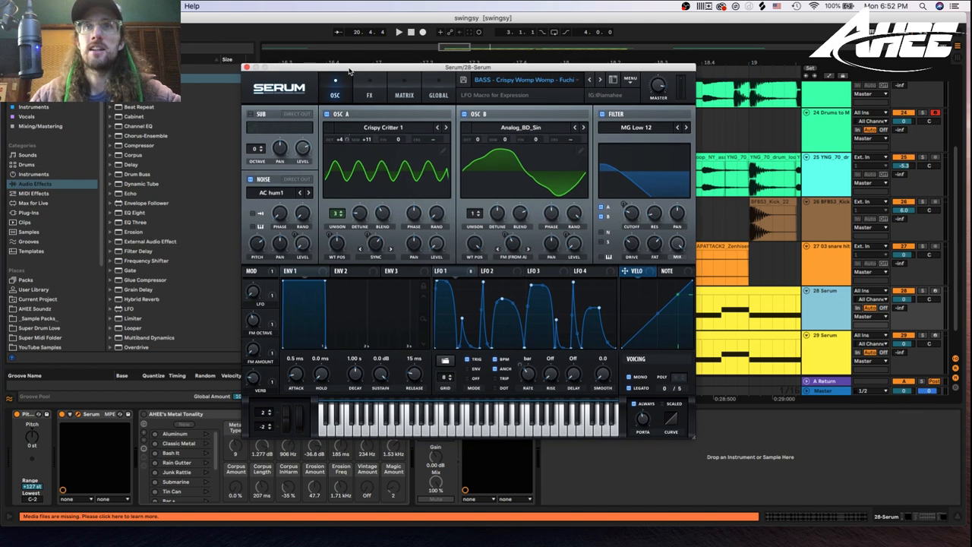
left_click_drag(467, 66, 467, 420)
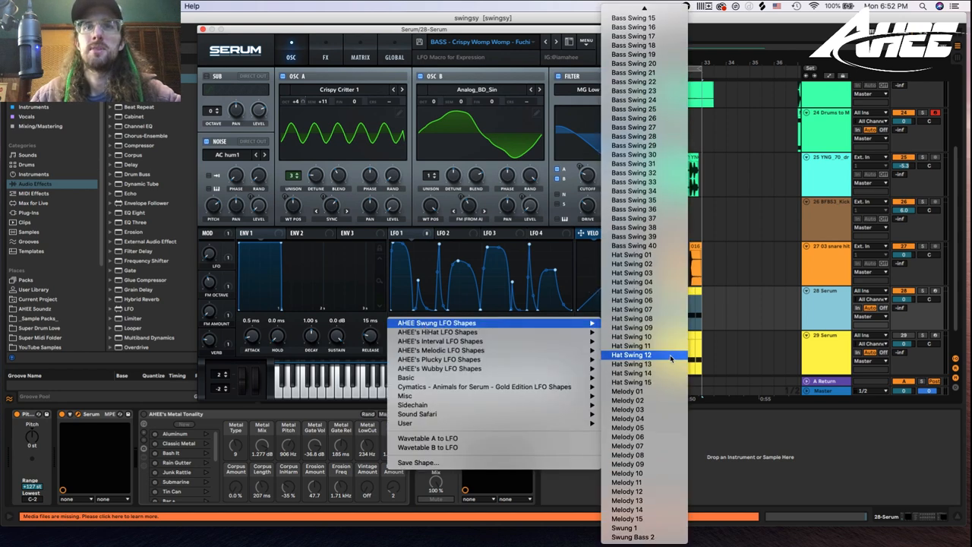
mouse_move(627, 482)
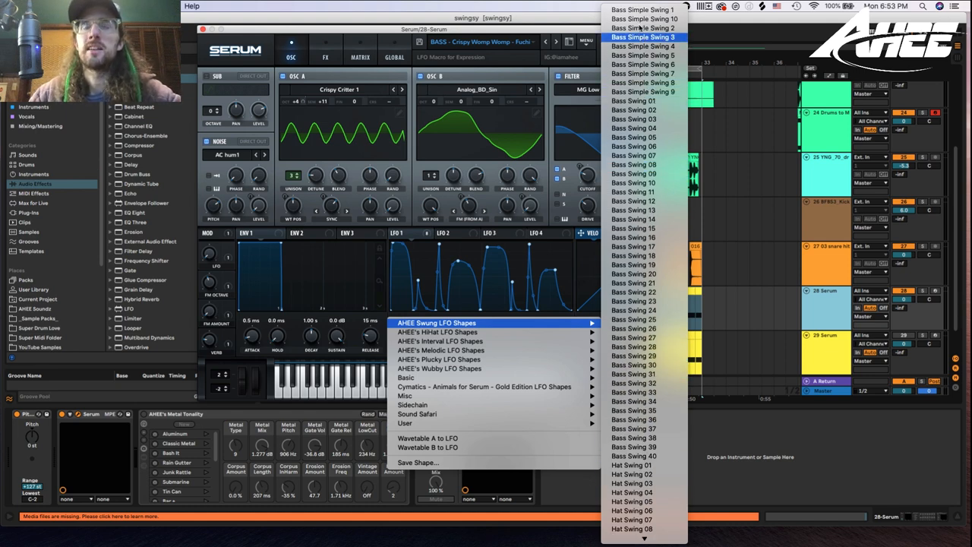
mouse_move(642, 483)
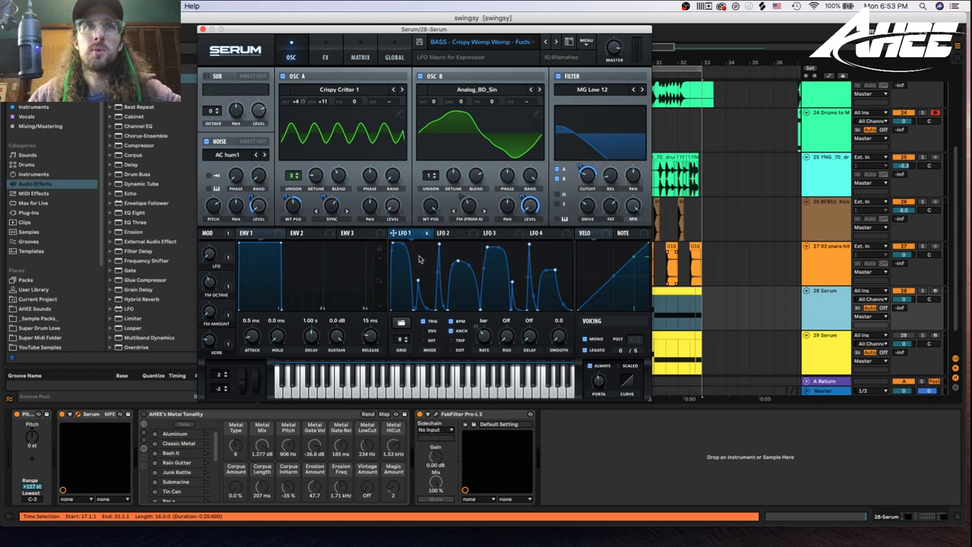
left_click(404, 233)
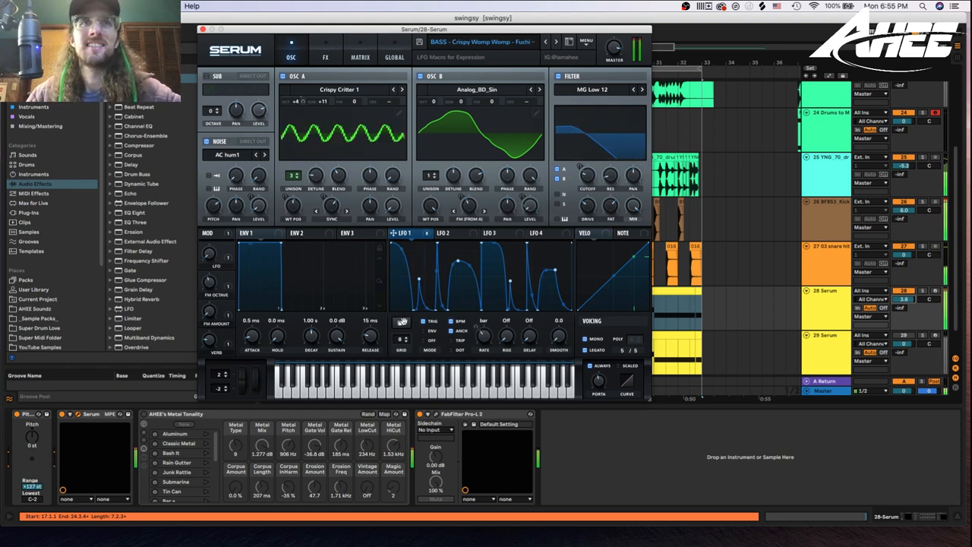
Step: Load Serum's Init Preset, enable Distortion, and open LFO 2's shape list
left_click(586, 41)
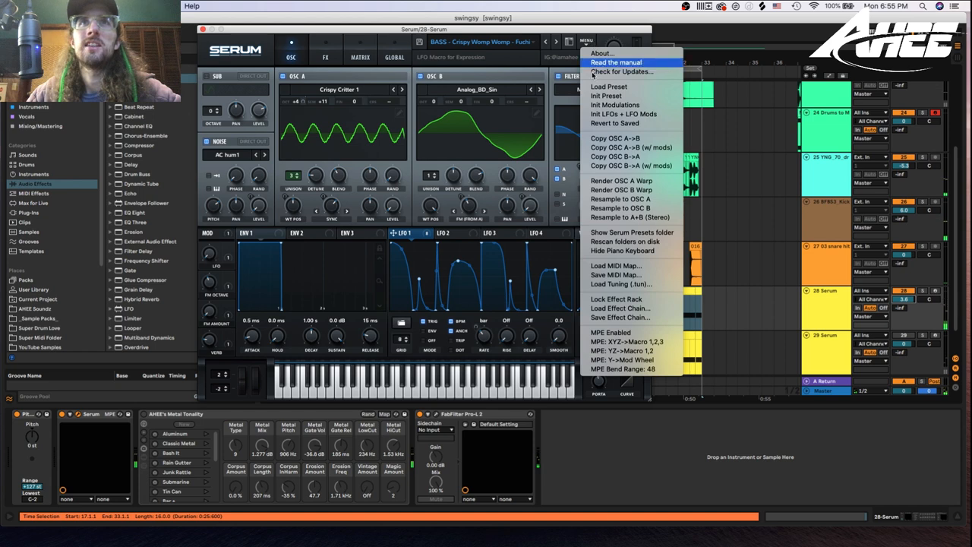
left_click(606, 96)
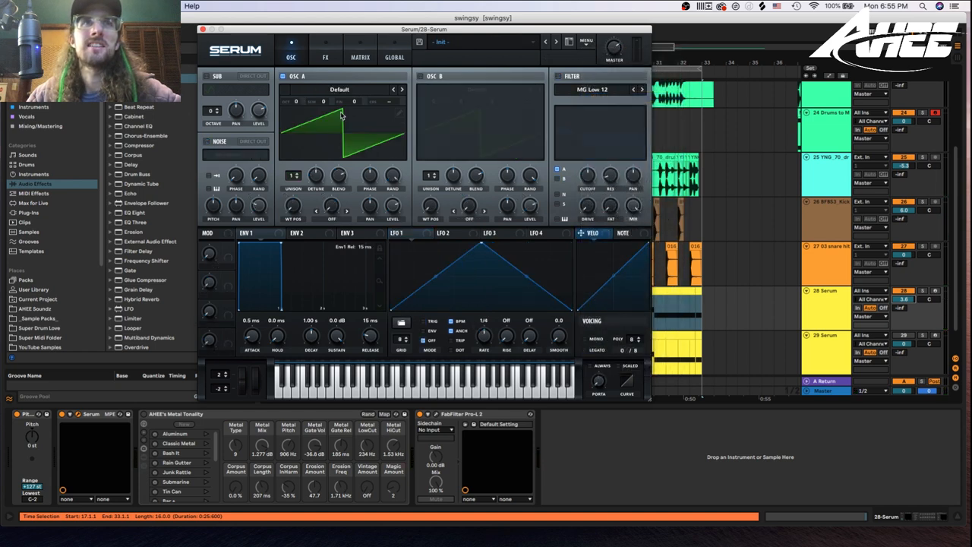
left_click(325, 57)
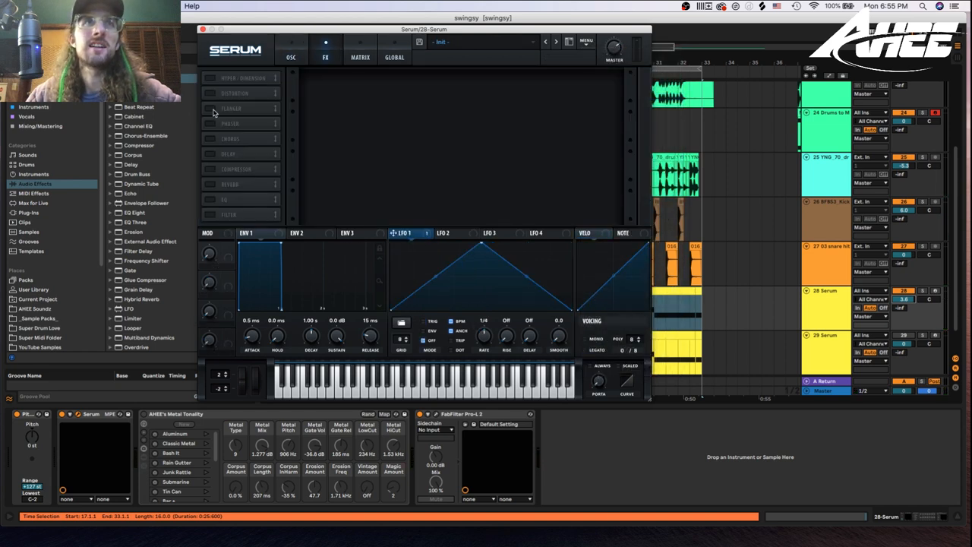
left_click(210, 92)
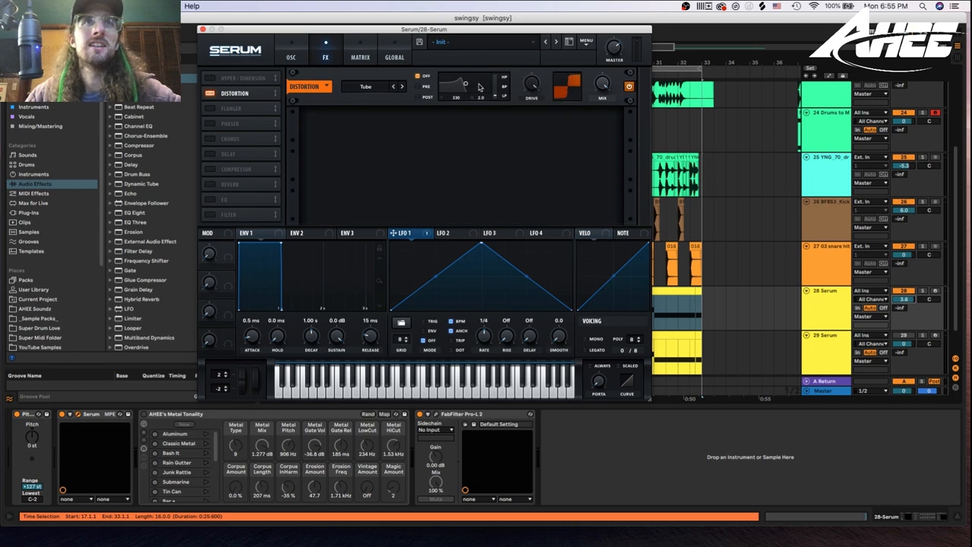
left_click(291, 57)
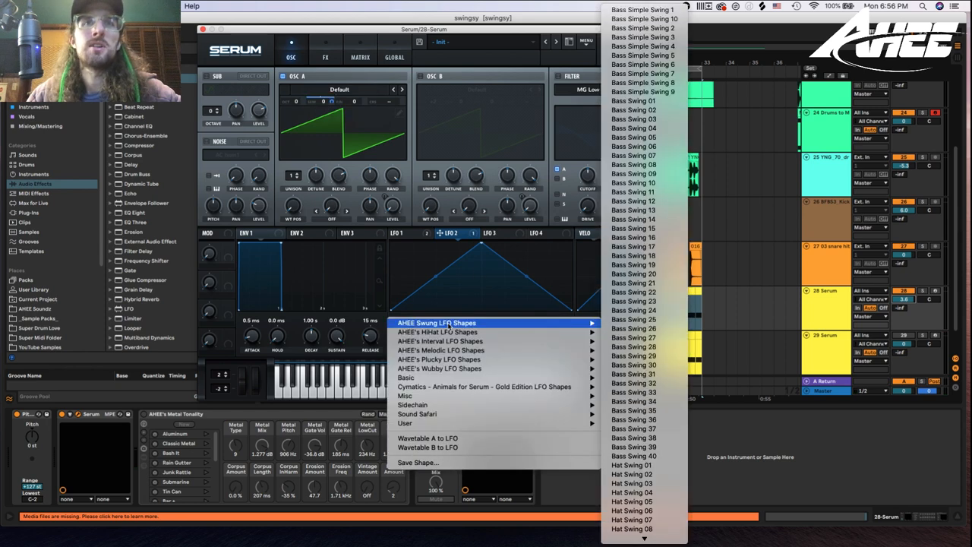
Step: Load the AHEE Swung Melody 01 shape into LFO 2
scroll("down", 3)
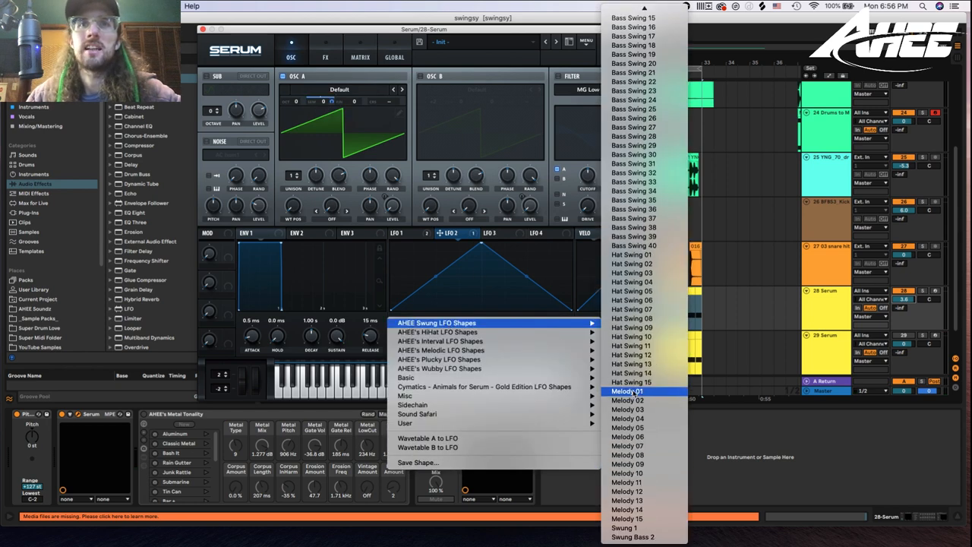
left_click(627, 391)
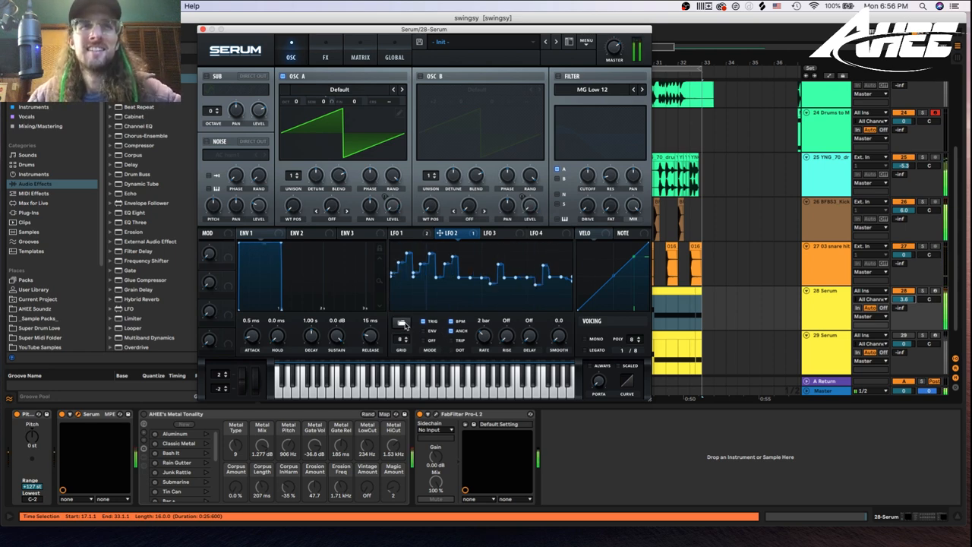
mouse_move(484, 338)
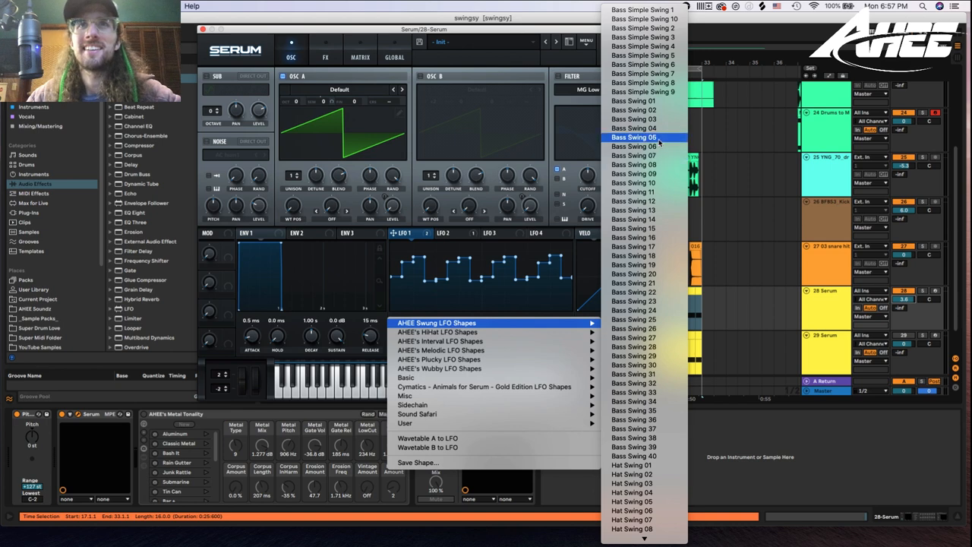
Step: Load Bass Swing 05 into LFO 1 and Bass Swing 33 into LFO 2
left_click(634, 137)
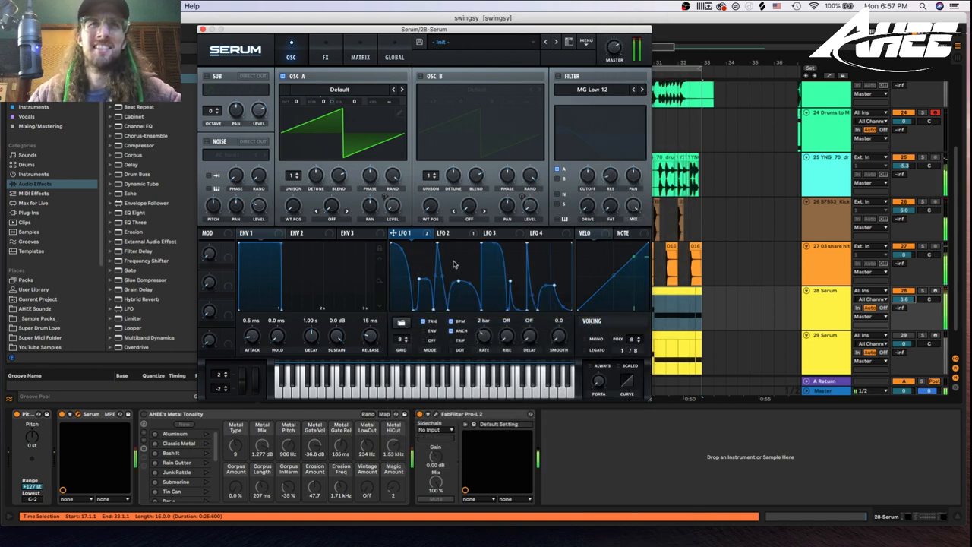
left_click(443, 233)
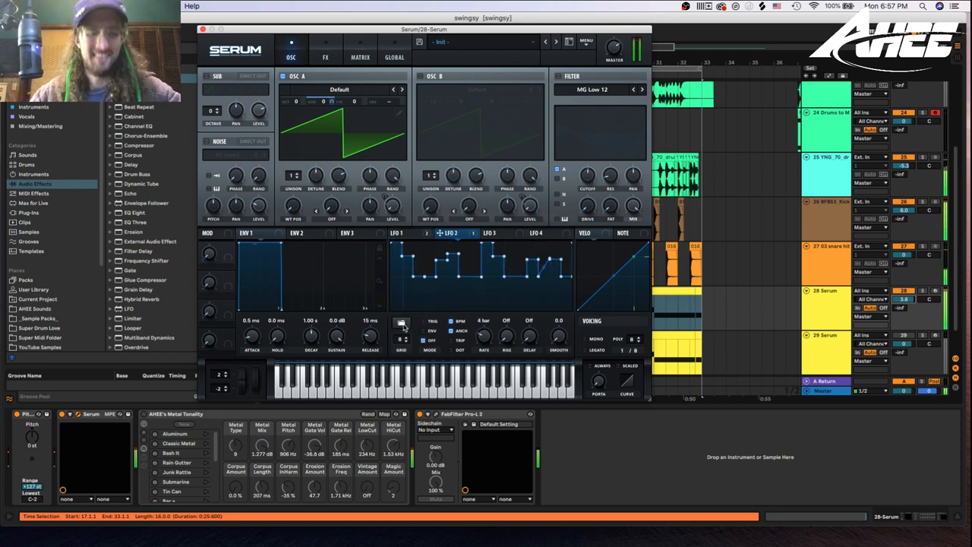
mouse_move(401, 324)
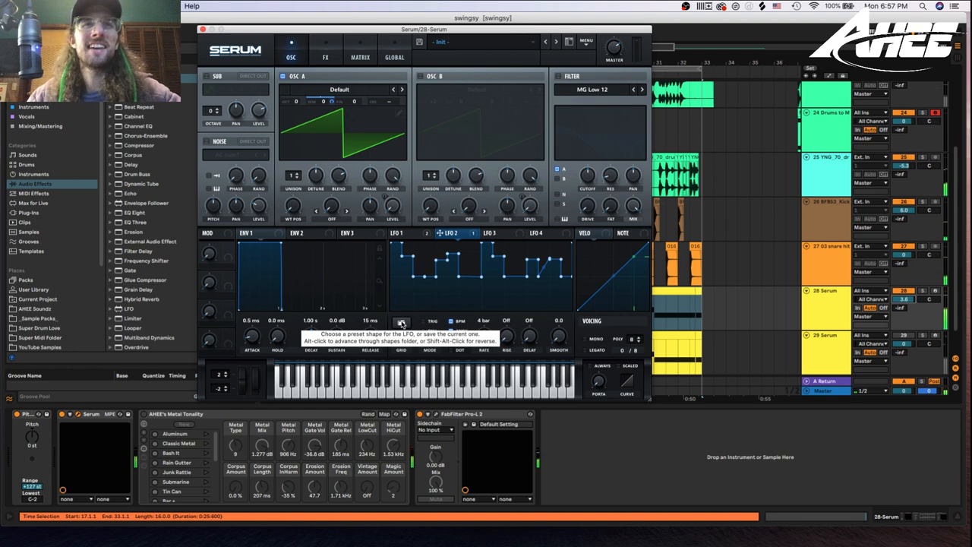
left_click(401, 322)
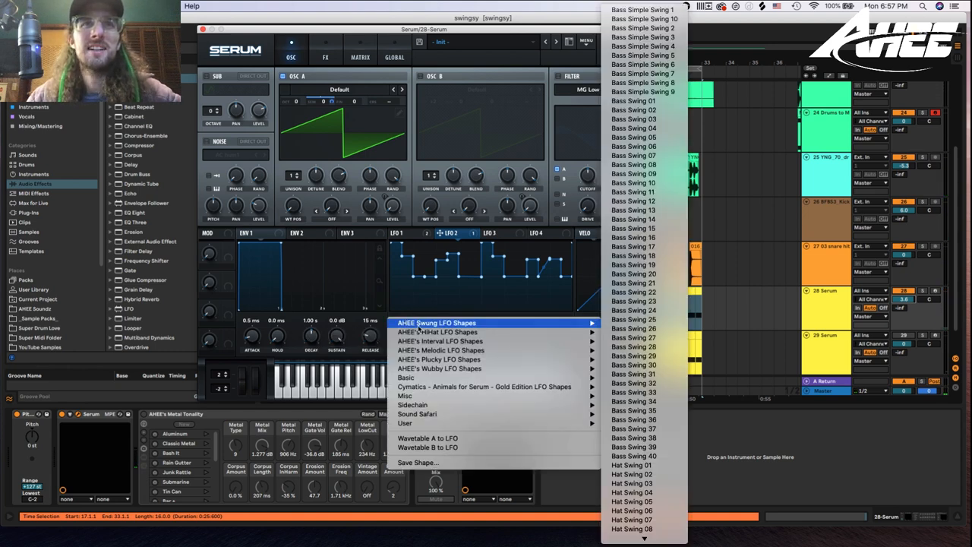
mouse_move(632, 391)
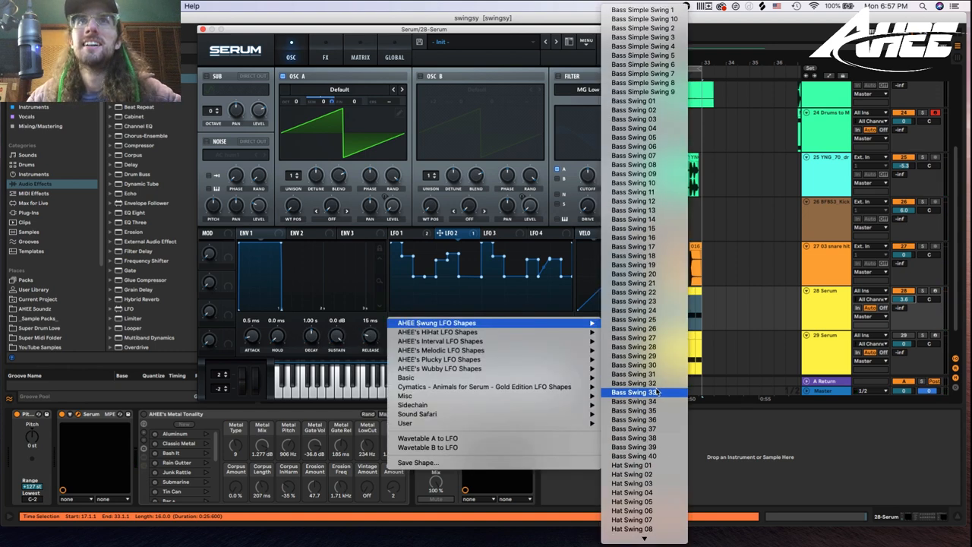
left_click(634, 392)
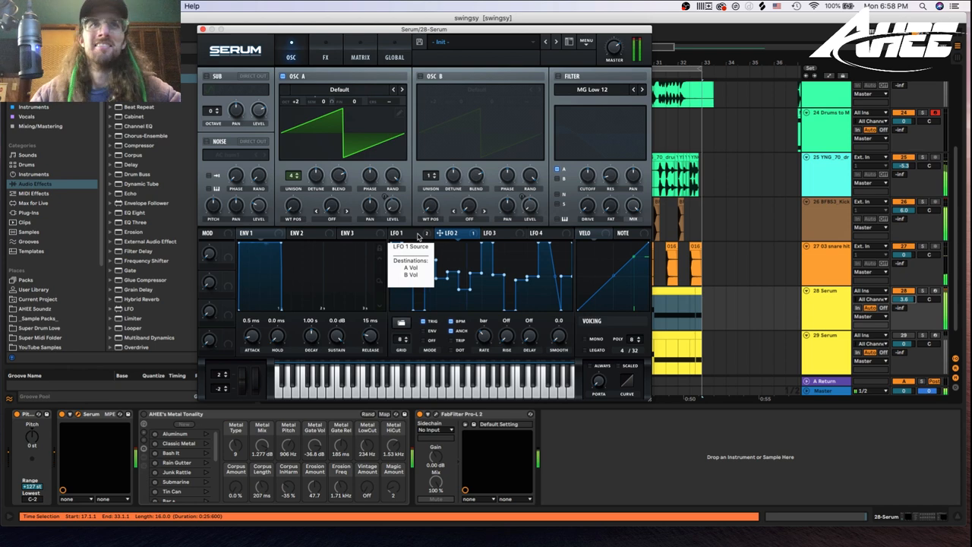
left_click(403, 233)
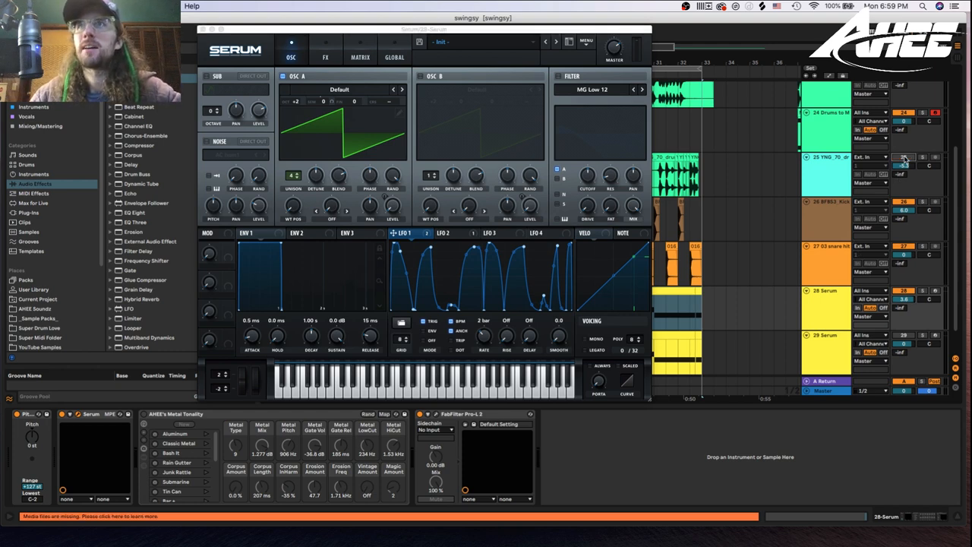
mouse_move(477, 61)
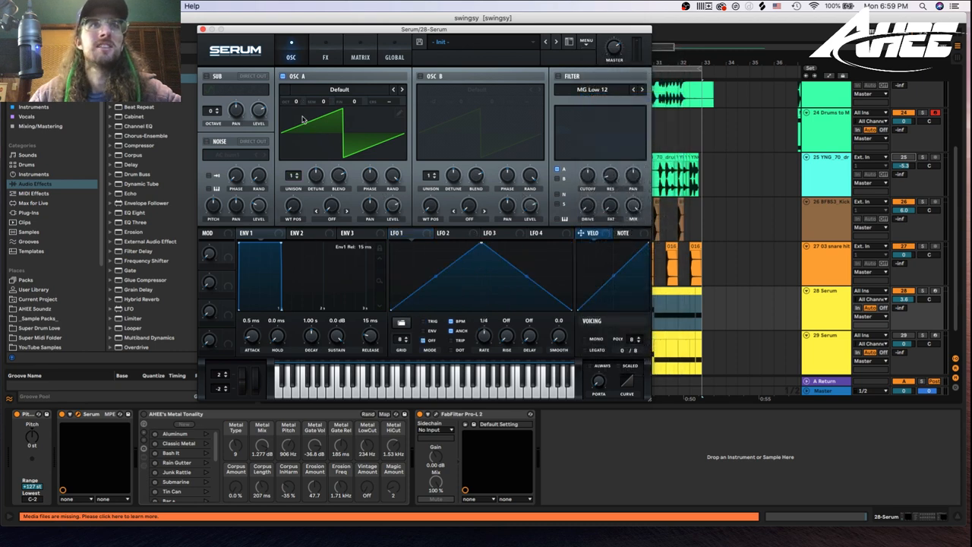
Step: Choose BrightWhite as the noise oscillator's sample
left_click(232, 155)
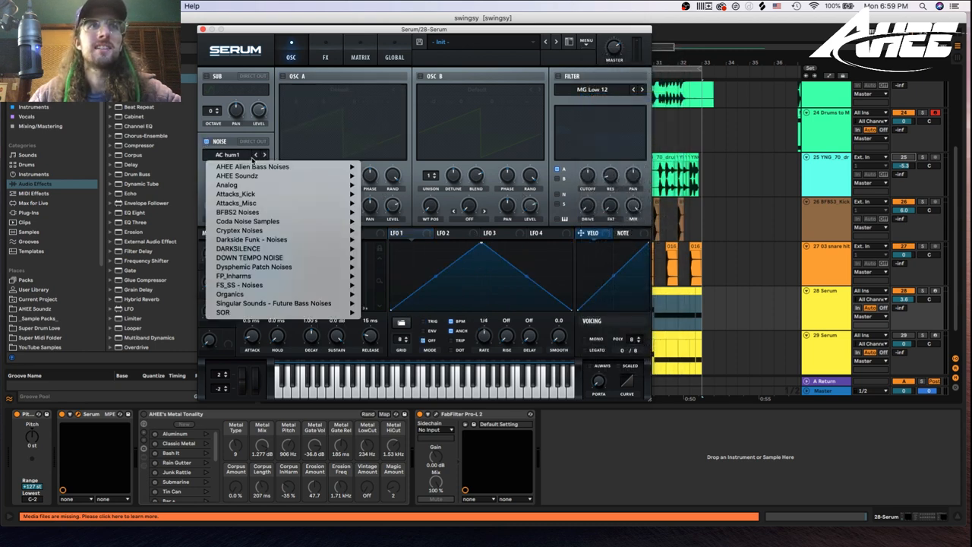
left_click(232, 155)
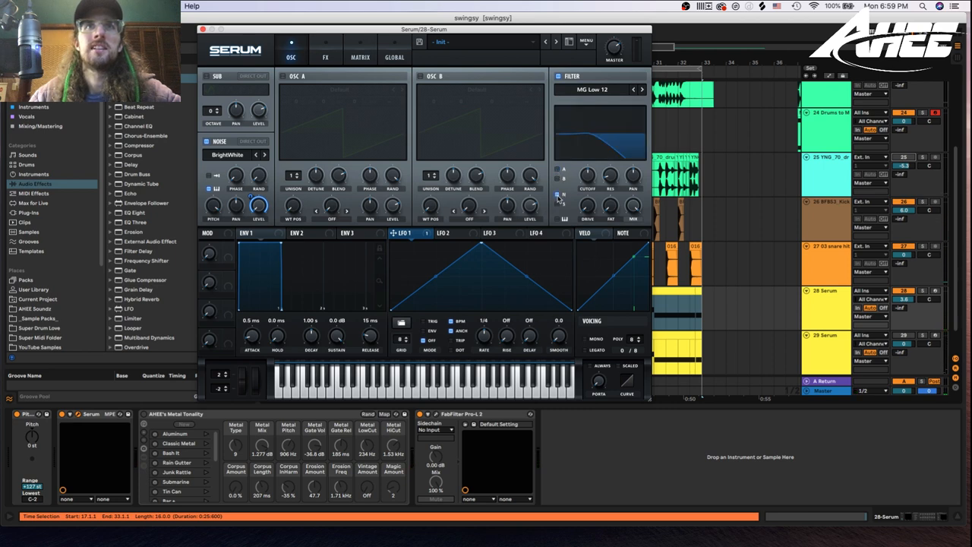
Step: Set the filter type to Normal > High 12 with cutoff around 7220 Hz
left_click(591, 89)
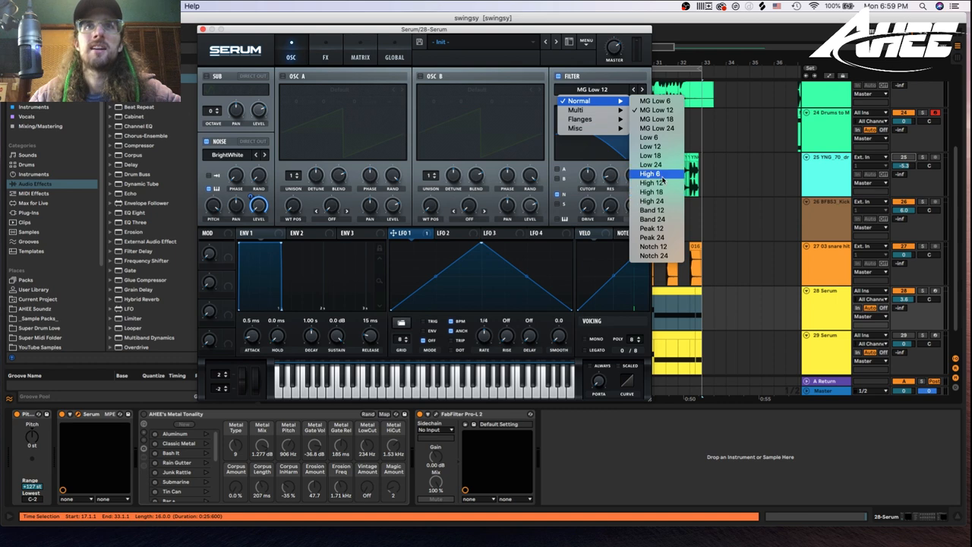
left_click(650, 183)
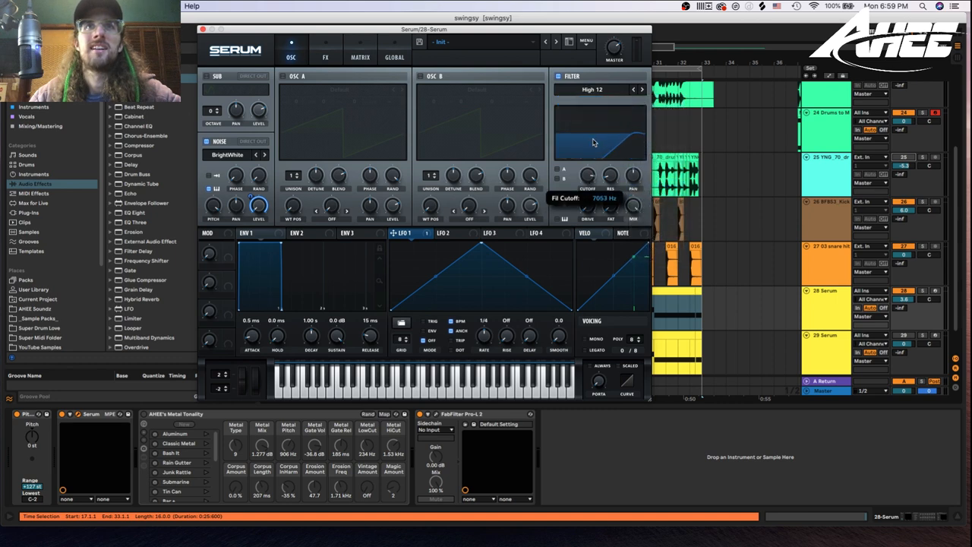
left_click_drag(595, 142, 600, 137)
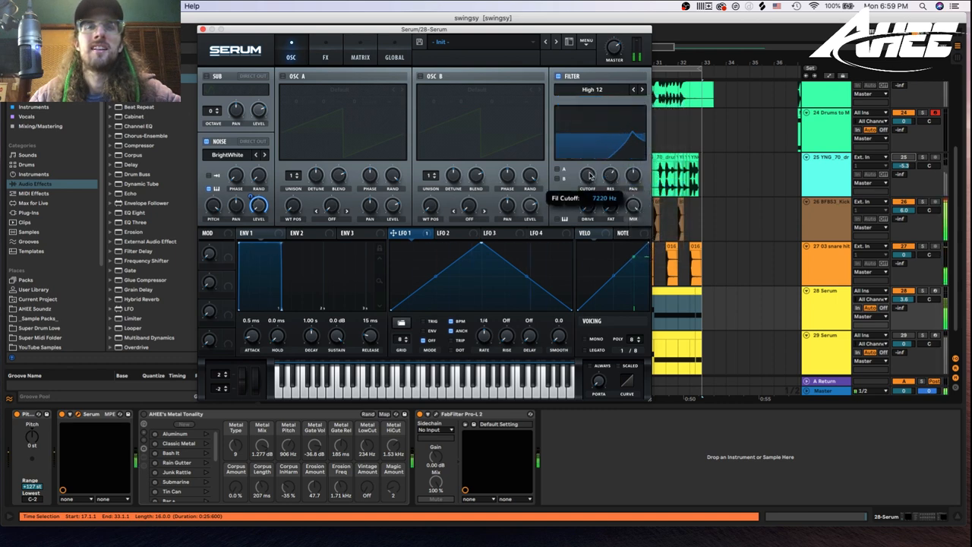
left_click_drag(590, 176, 589, 171)
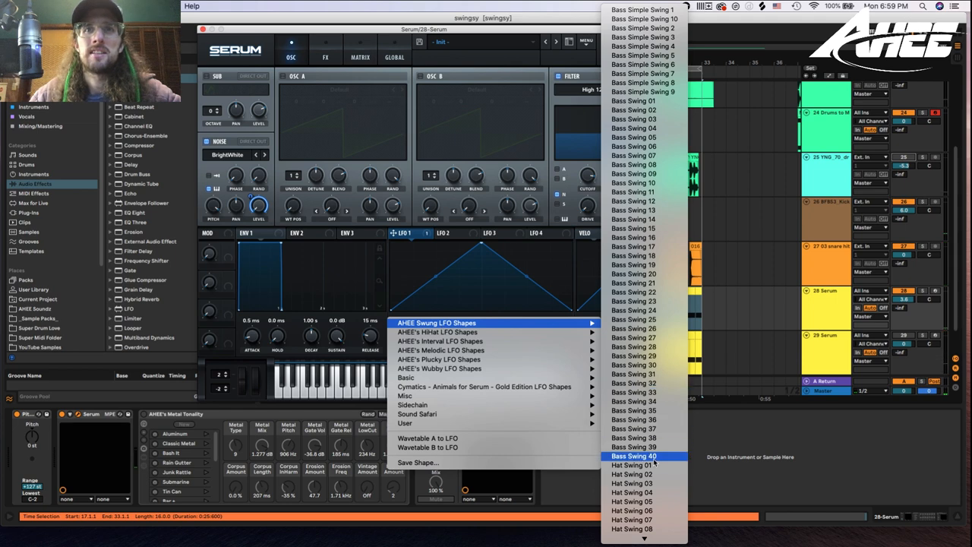
Step: Load a Hat Swing shape from AHEE Swung LFO Shapes into LFO 1
left_click(633, 455)
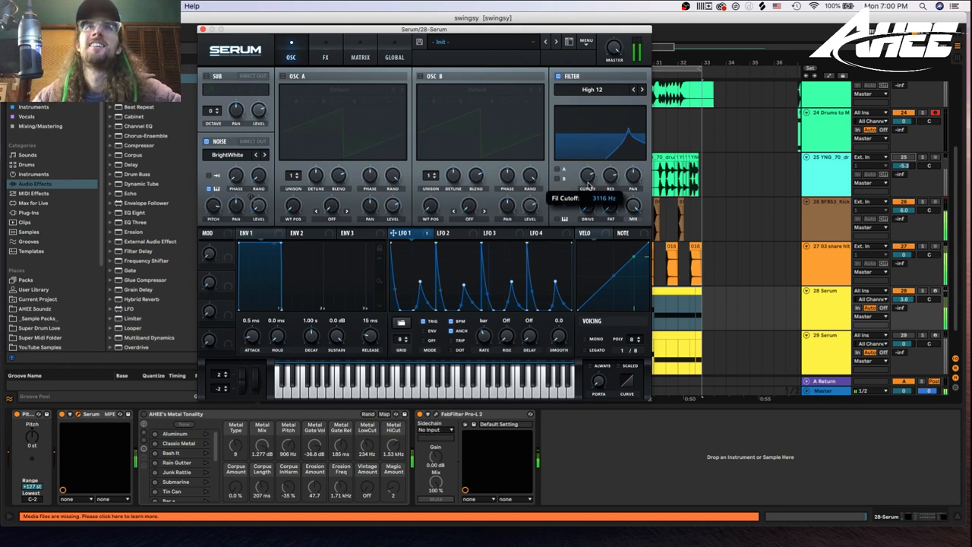
mouse_move(611, 179)
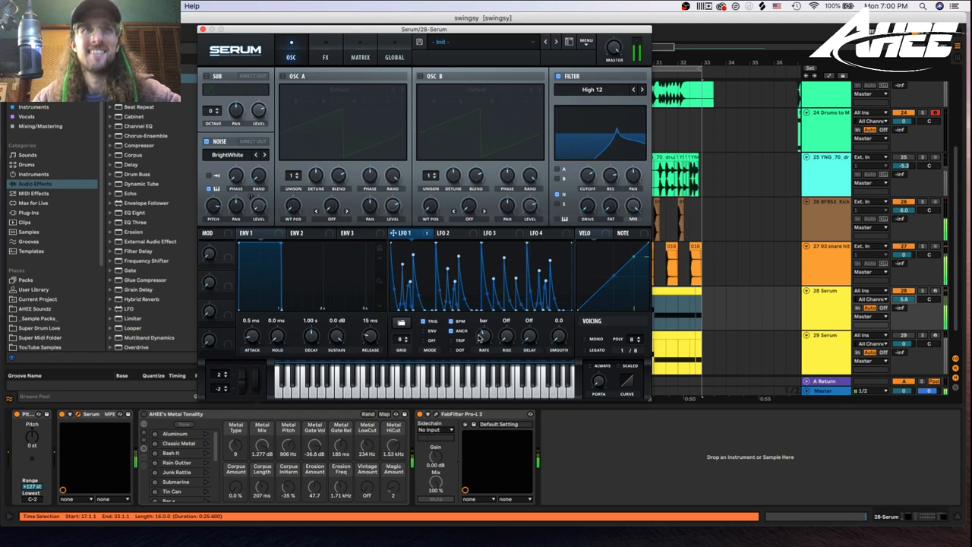
mouse_move(482, 337)
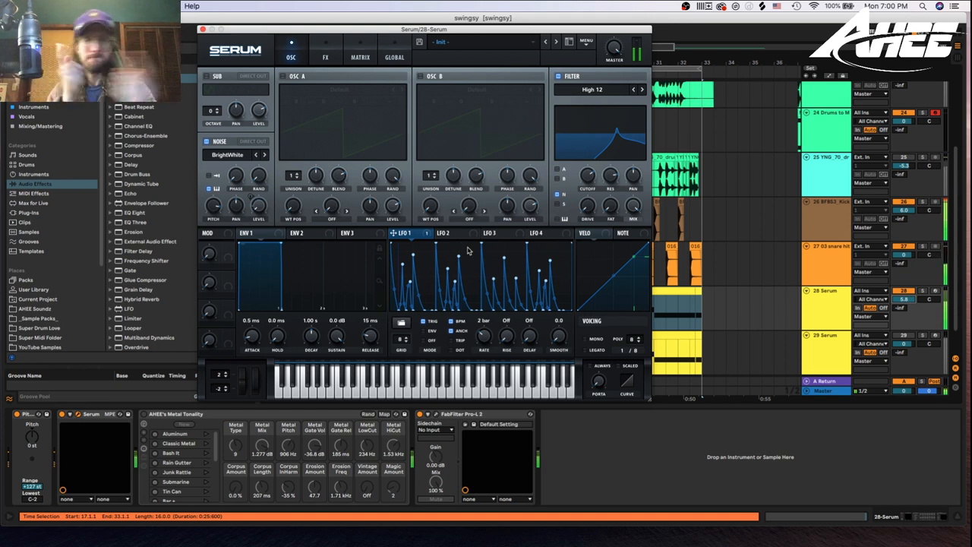
mouse_move(597, 114)
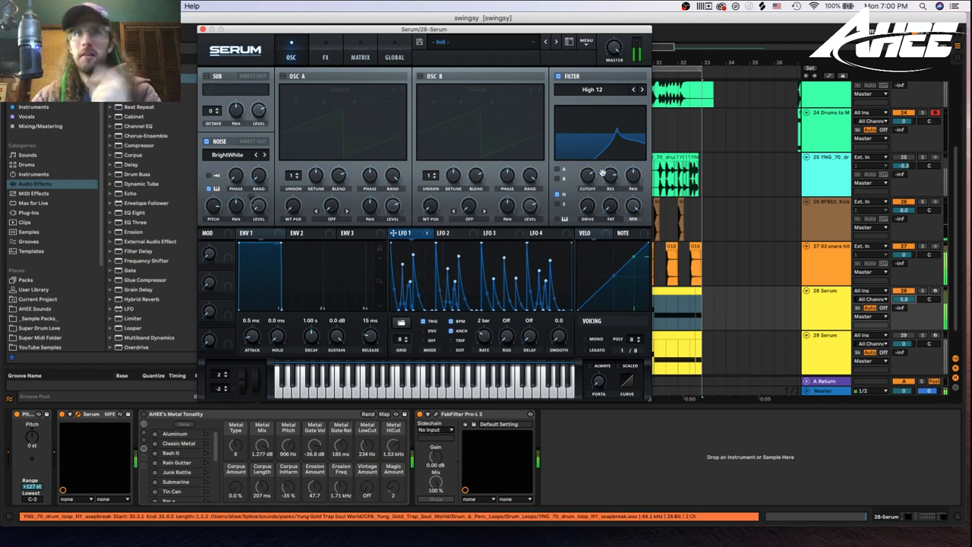
Step: Fine-tune the filter resonance and the noise oscillator level
left_click_drag(587, 183, 587, 175)
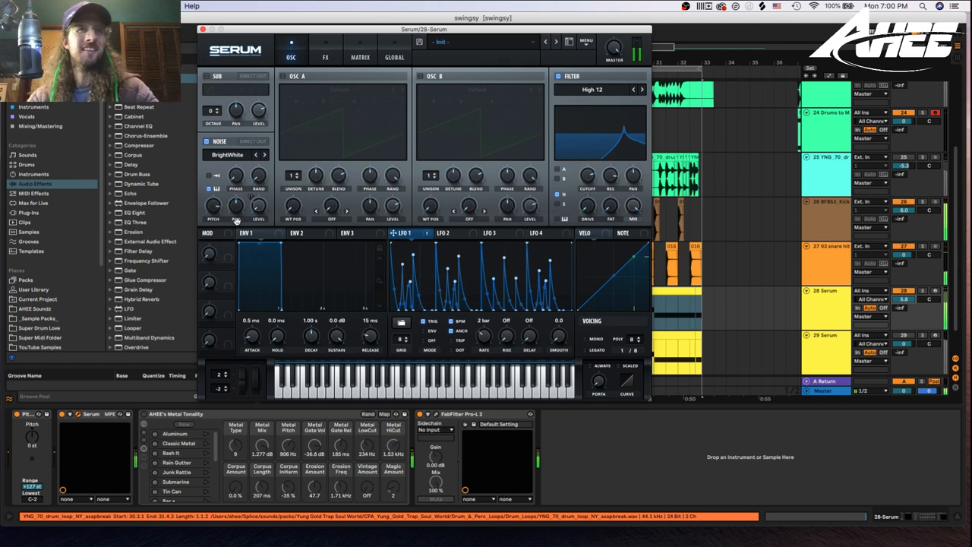
left_click_drag(258, 205, 258, 198)
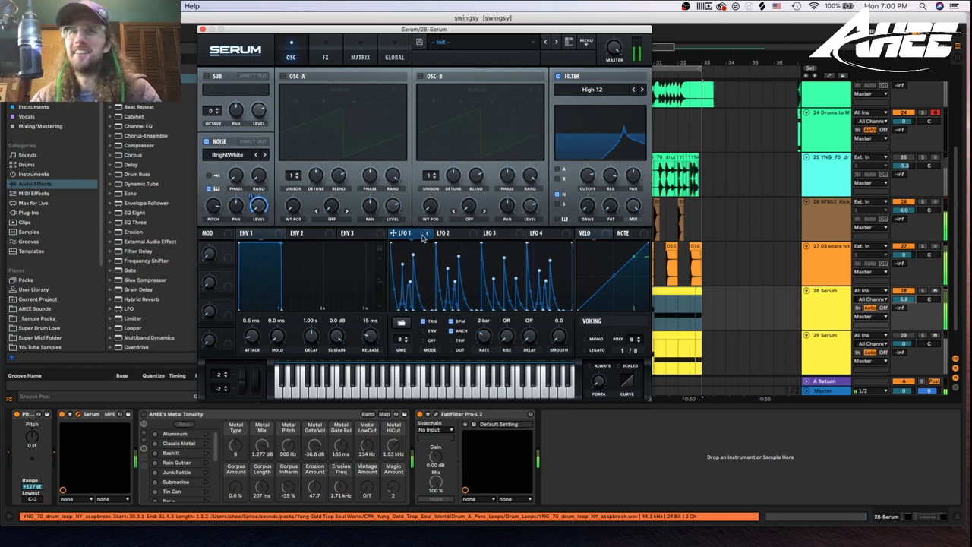